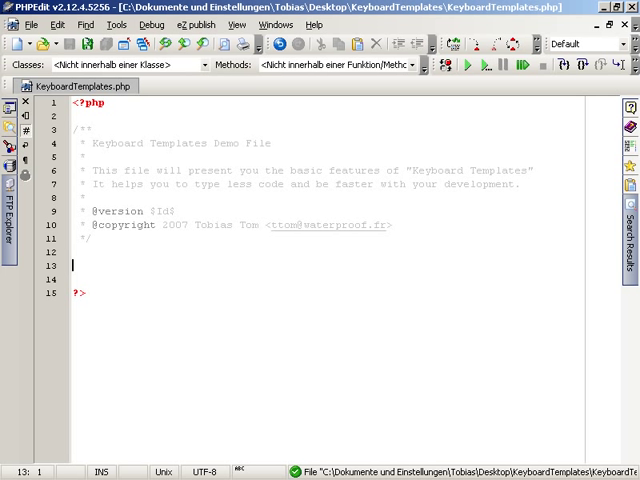
# Expand the demoClass keyboard template and comment it 'First demo class' with a documented constructor
pyautogui.write('demoClass{')
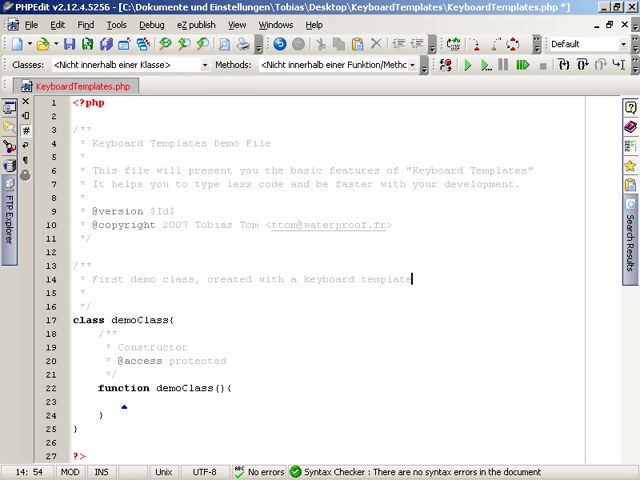
pyautogui.write('foreach( as ){')
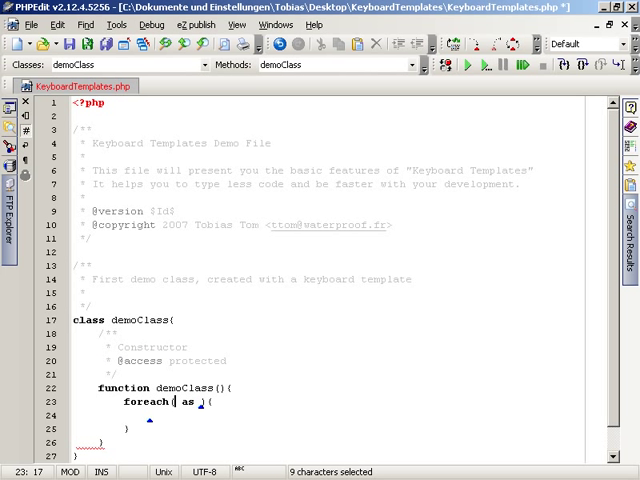
# Fill the foreach with $_SERVER as $key => $value, echoing $key . "\n", and save
pyautogui.write('$_SERVER')
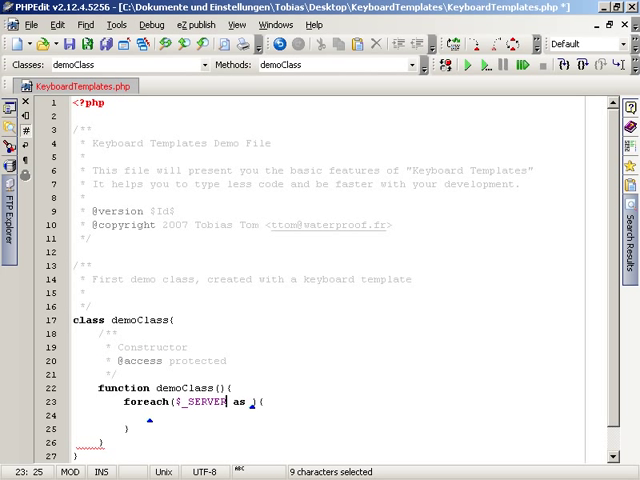
pyautogui.write('$k')
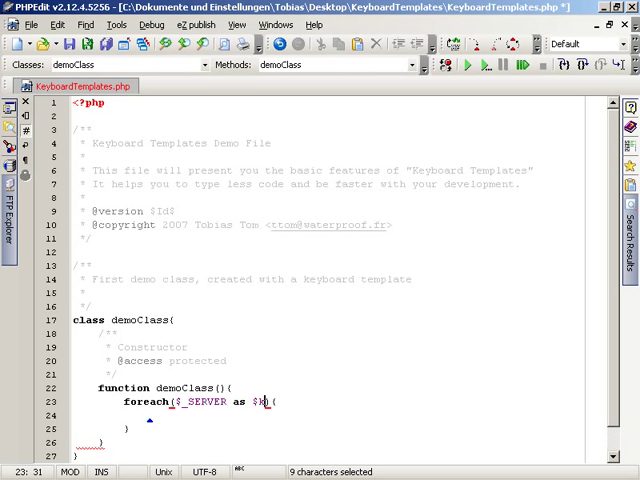
pyautogui.write('ey => $v')
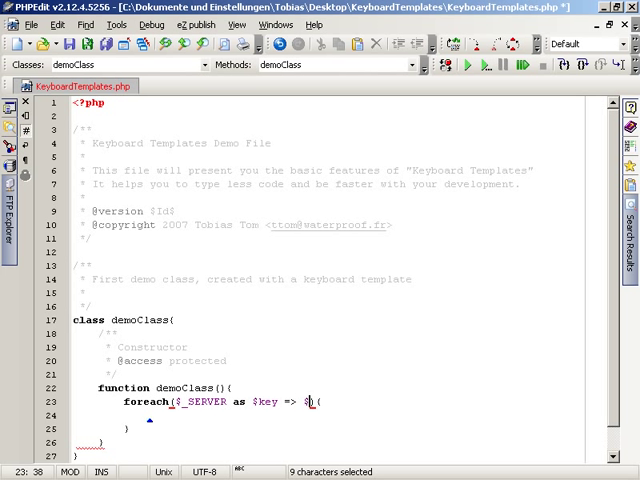
pyautogui.write('value ){')
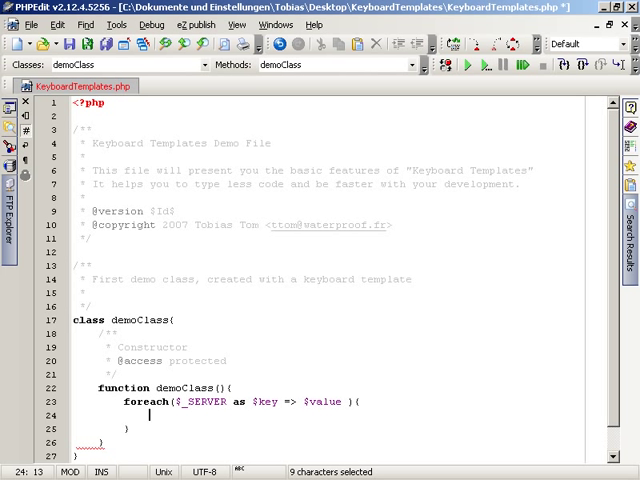
pyautogui.write('echo $key .')
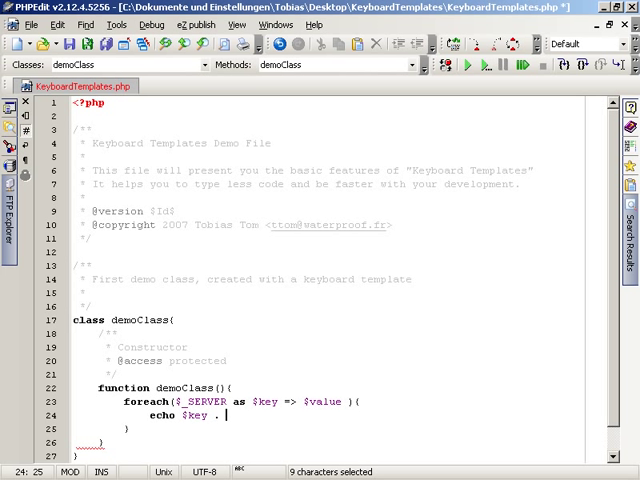
pyautogui.write('"\\n";')
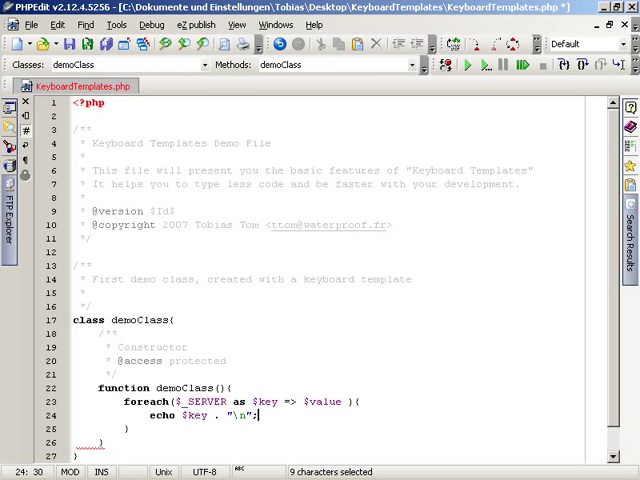
pyautogui.press('ctrl+s')
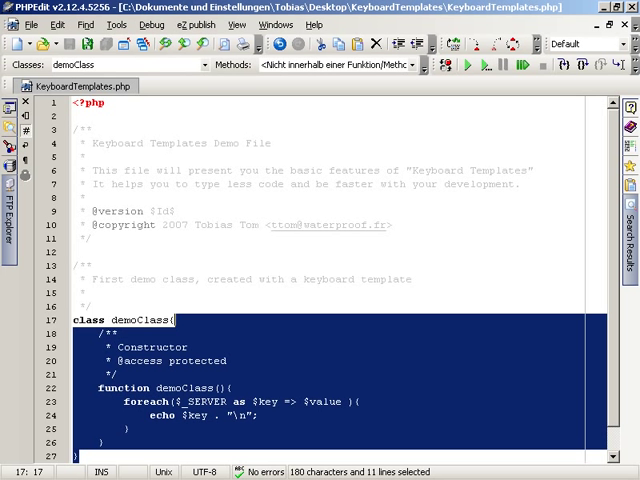
# Save the demoClass block as a keyboard template and expand the Classes / Functions group
pyautogui.press('Delete')
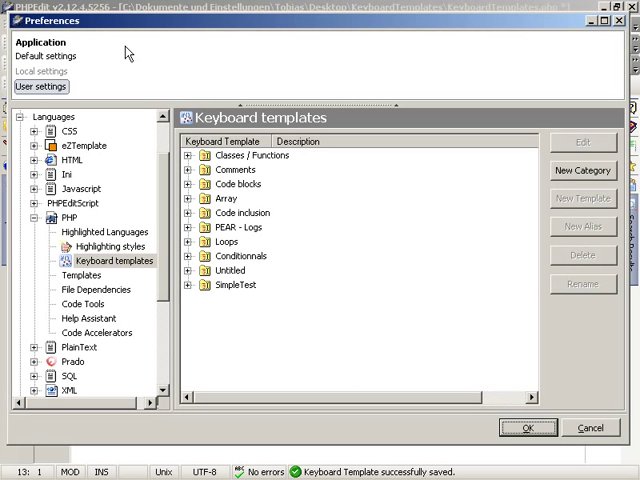
pyautogui.moveTo(189, 159)
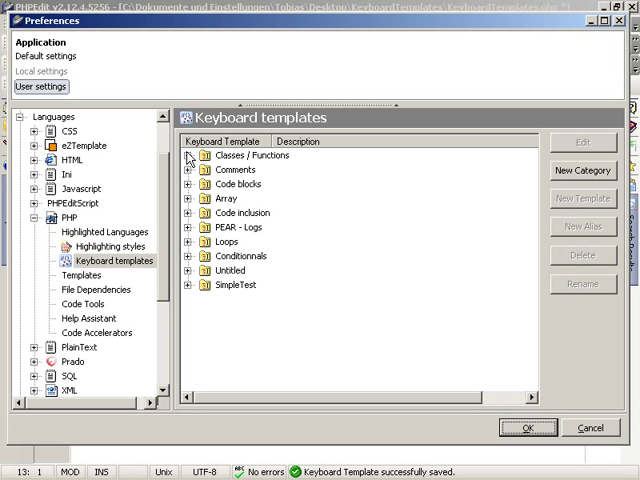
pyautogui.click(188, 155)
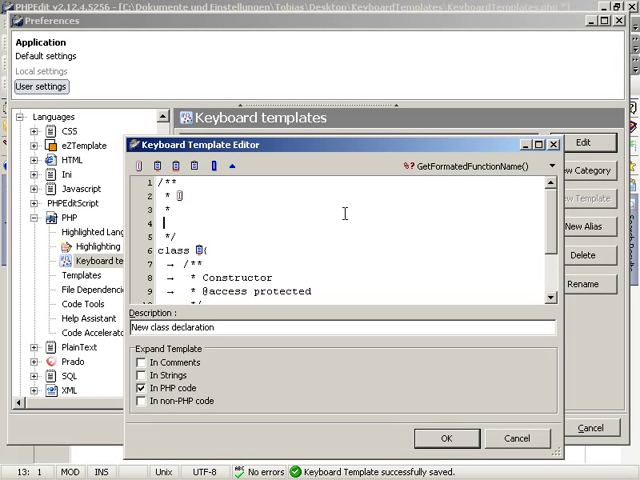
pyautogui.write('@a')
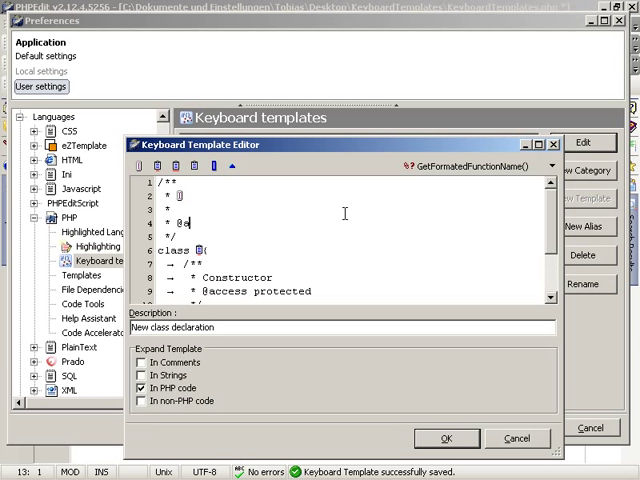
pyautogui.write('author Tobias Tom <')
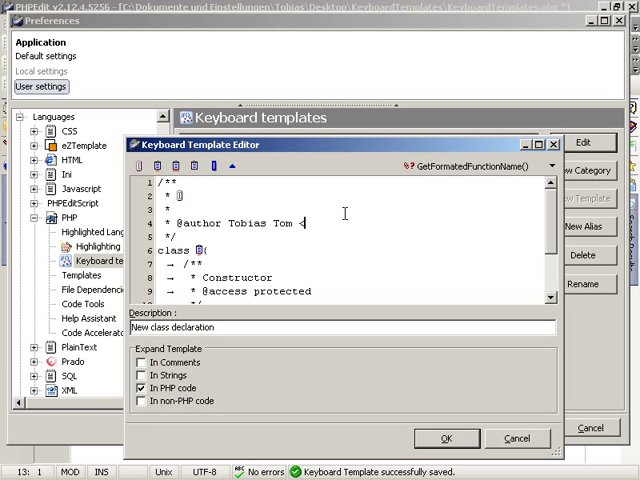
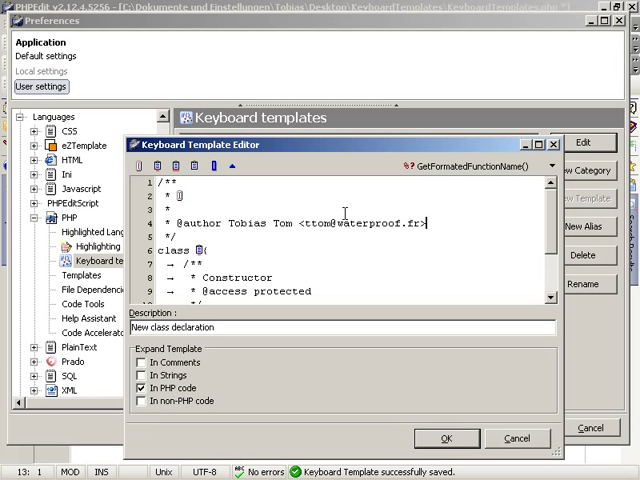
pyautogui.scroll(-3)
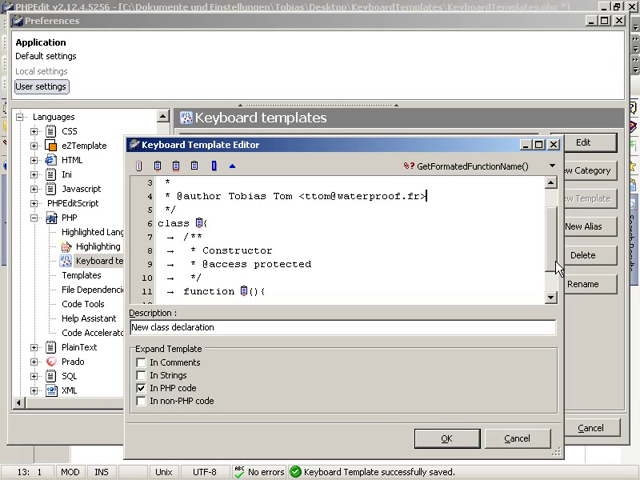
pyautogui.scroll(-3)
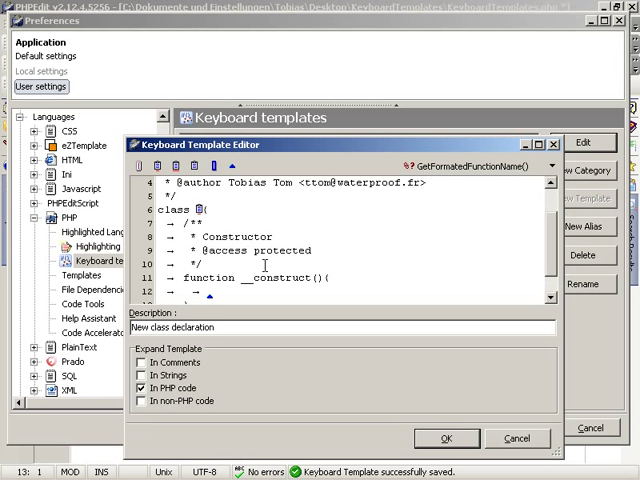
pyautogui.click(447, 438)
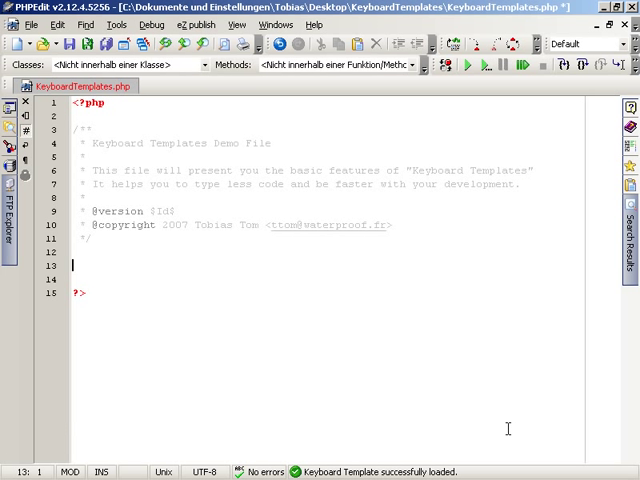
# Expand a fresh demoClass from the revised template, commented 'Demo class with php5 constructor'
pyautogui.write('demo')
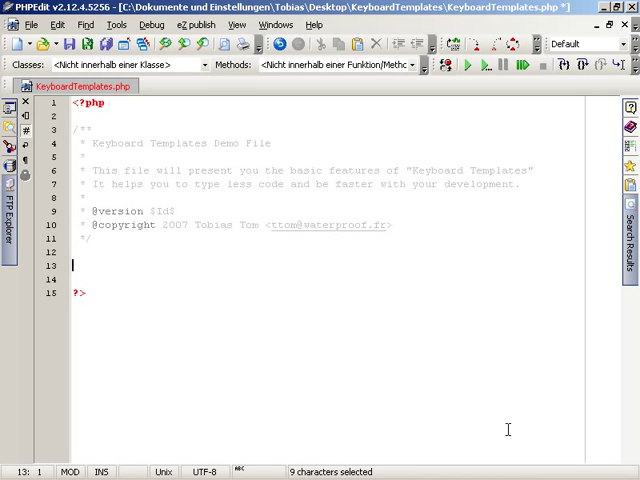
pyautogui.write('class demoClass(')
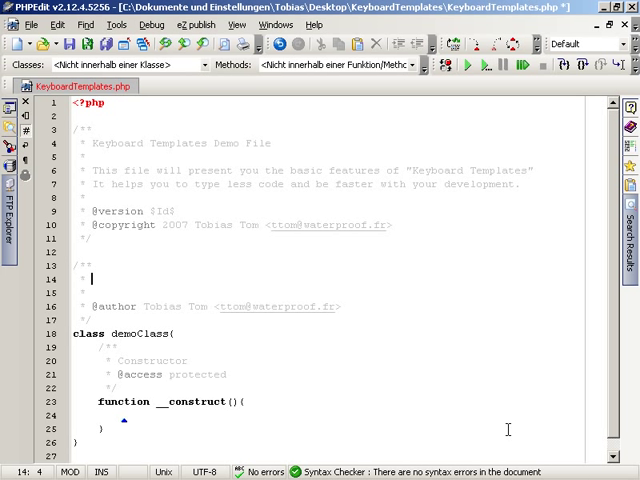
pyautogui.write('Demo class')
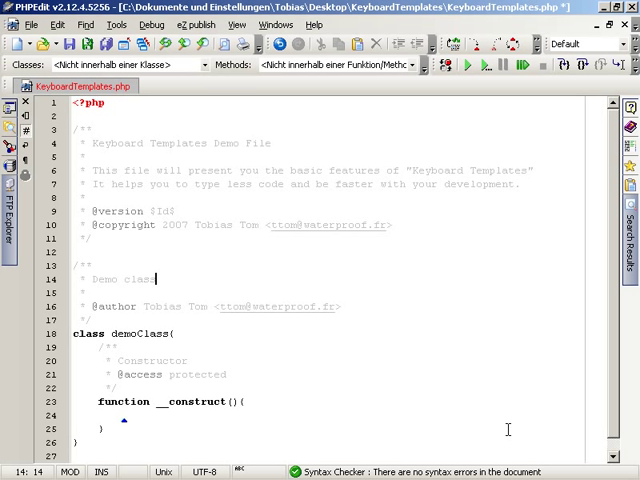
pyautogui.write('with php5 constructor')
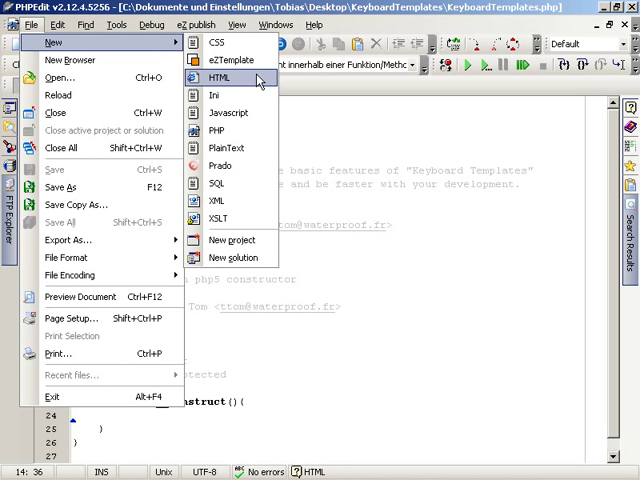
# In a new XSLT document, expand an xsl:template block matching body
pyautogui.click(218, 218)
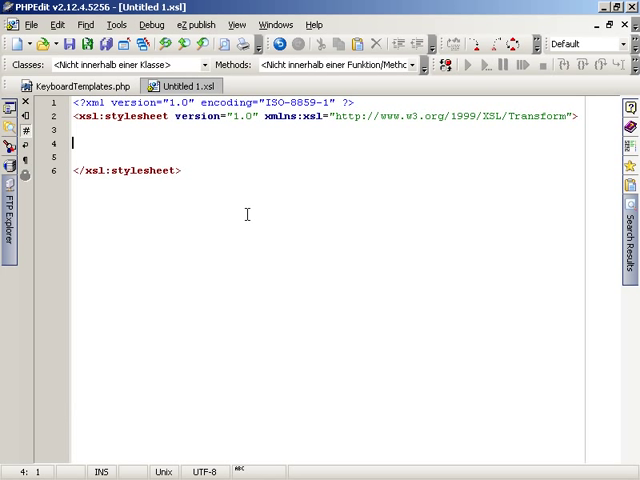
pyautogui.write('bod')
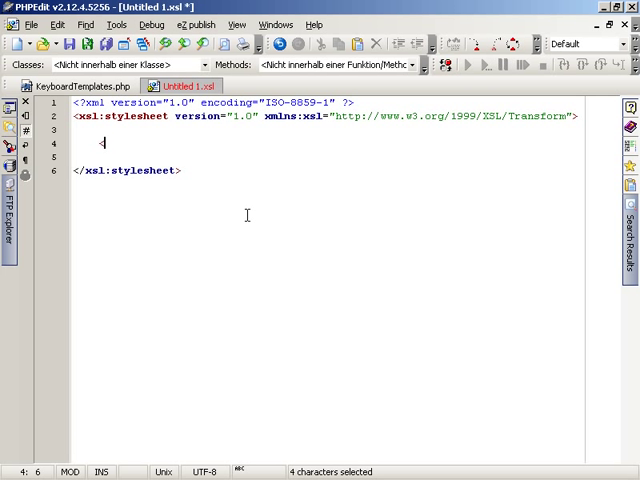
pyautogui.write('<xsl:template match="body">')
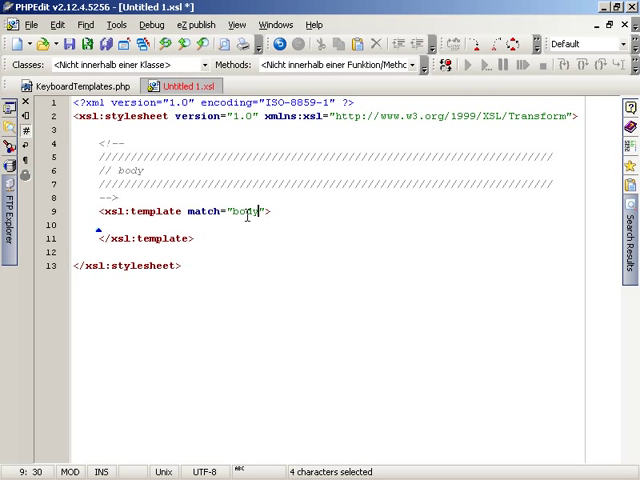
pyautogui.moveTo(143, 46)
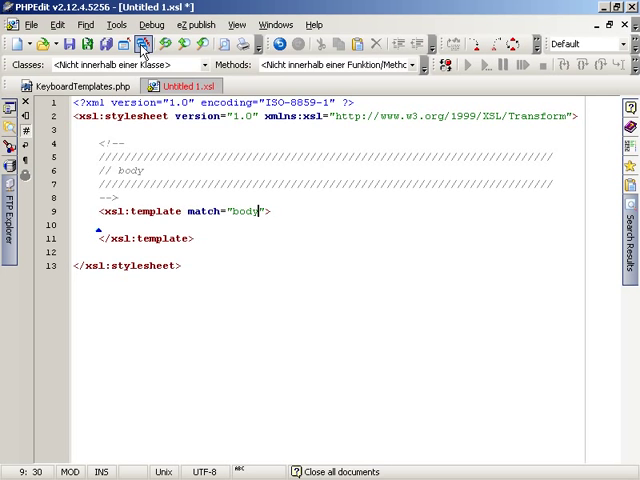
# Inspect the XSLT 'xsl:template code block' keyboard template in Preferences, then close the editor
pyautogui.click(117, 24)
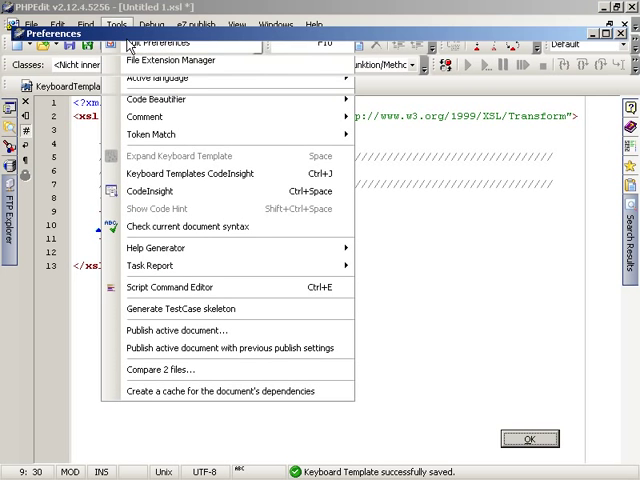
pyautogui.click(160, 43)
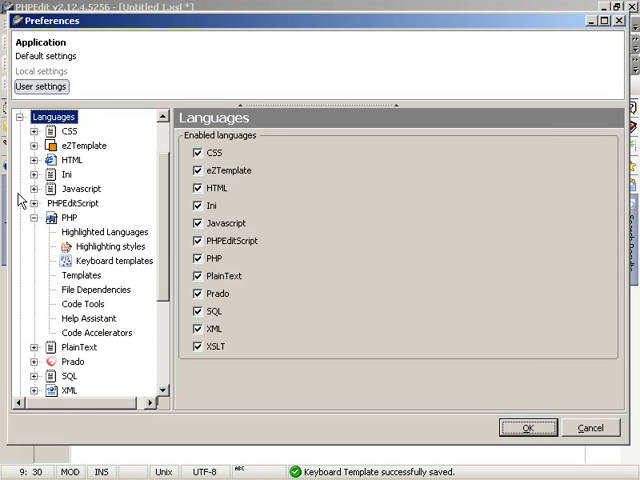
pyautogui.click(36, 217)
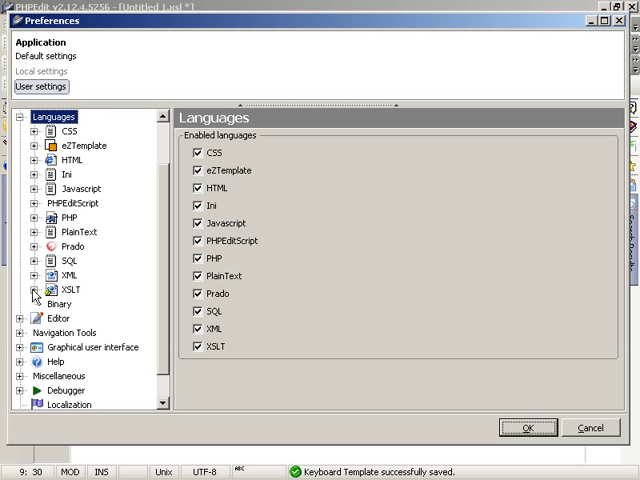
pyautogui.click(35, 289)
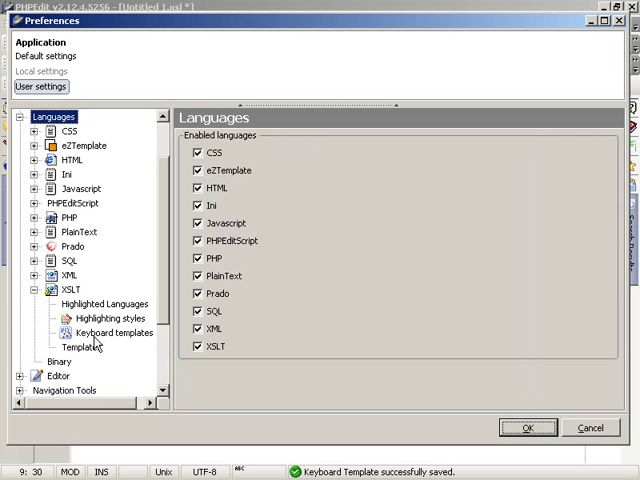
pyautogui.click(114, 332)
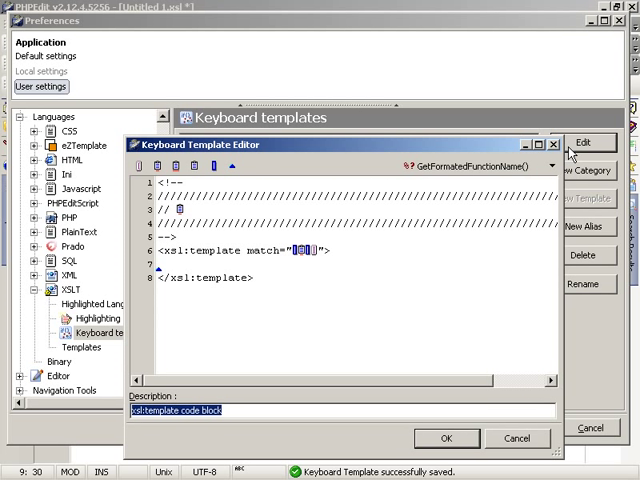
pyautogui.moveTo(490, 398)
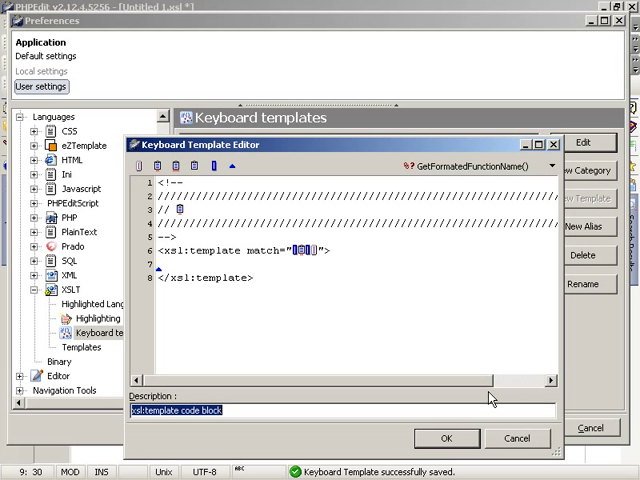
pyautogui.click(446, 438)
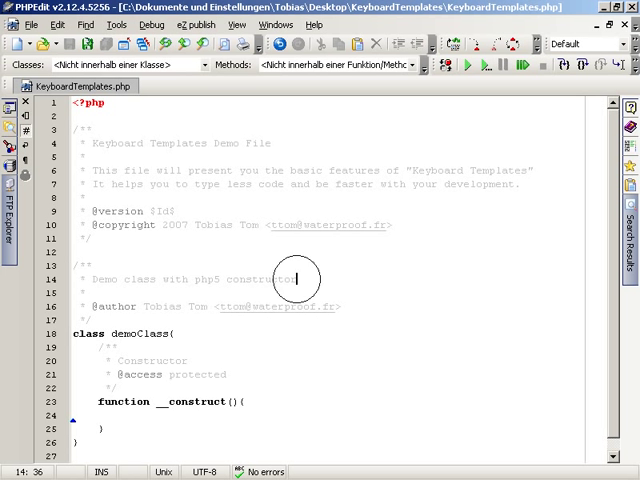
# Create a PHP Comments template named copyright, described 'Company copyright statement'
pyautogui.click(117, 24)
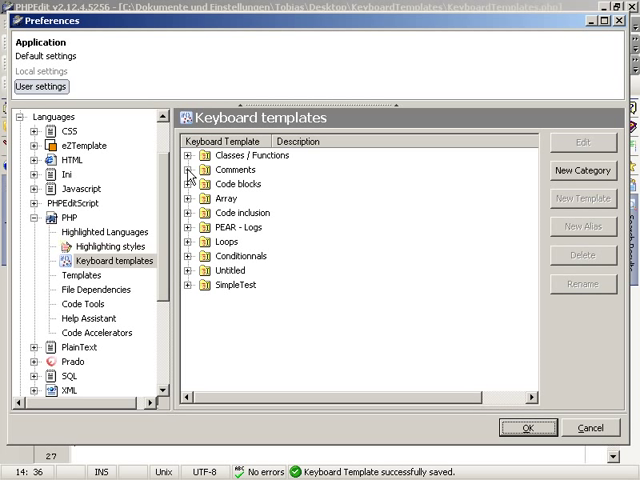
pyautogui.click(189, 169)
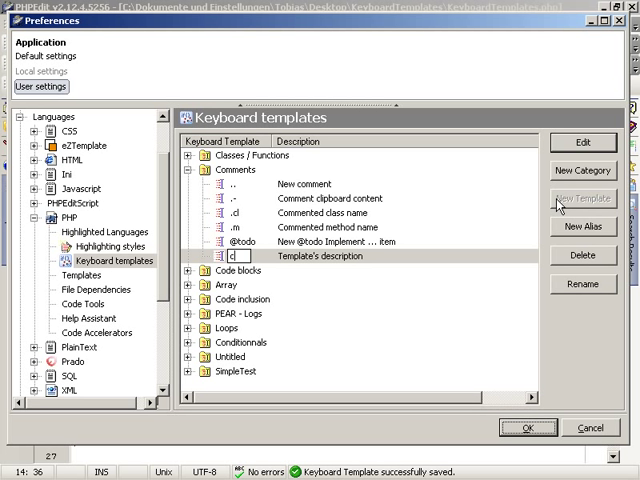
pyautogui.write('copyright')
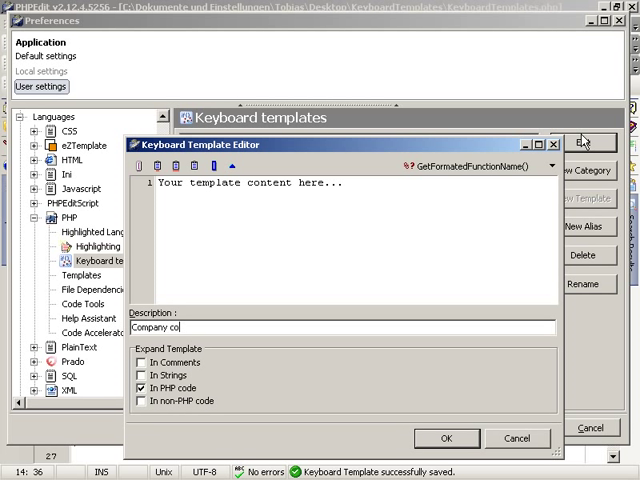
pyautogui.write('pyright state')
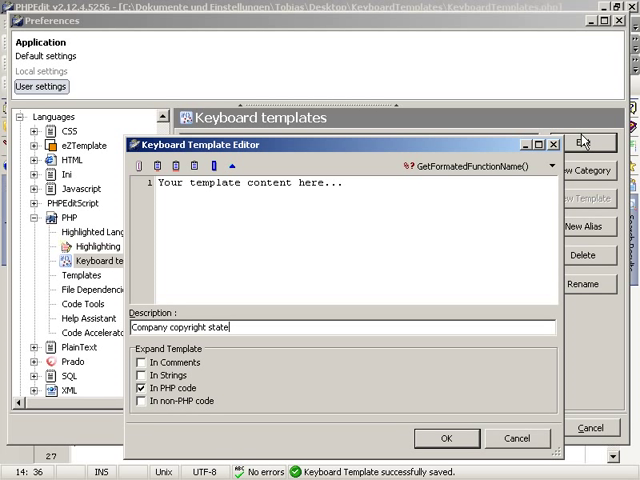
pyautogui.write('ment')
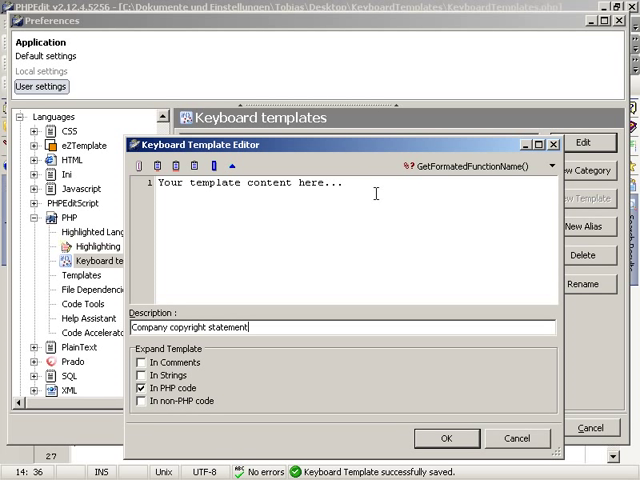
pyautogui.write('@co')
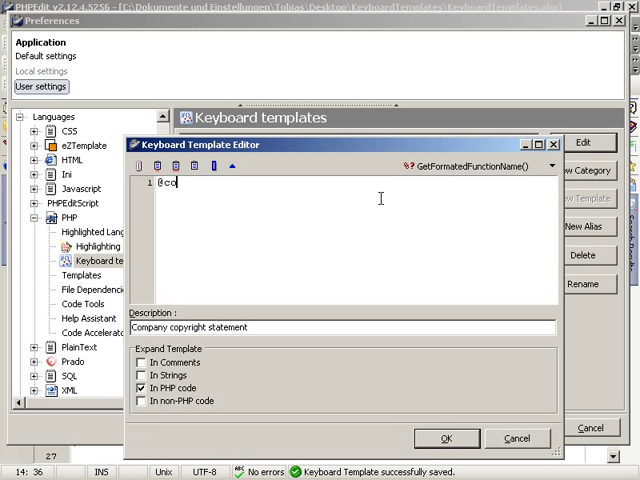
pyautogui.write('pyright')
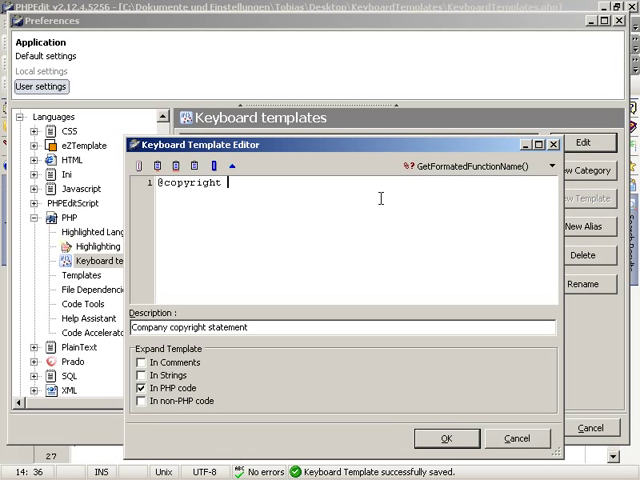
pyautogui.write('WaterP')
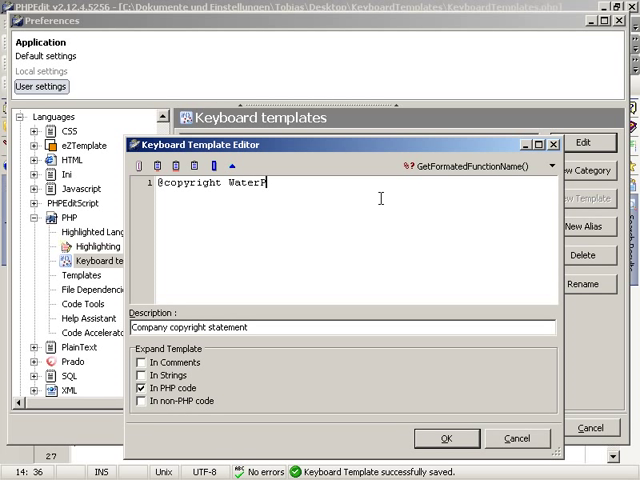
pyautogui.write('roof SAP')
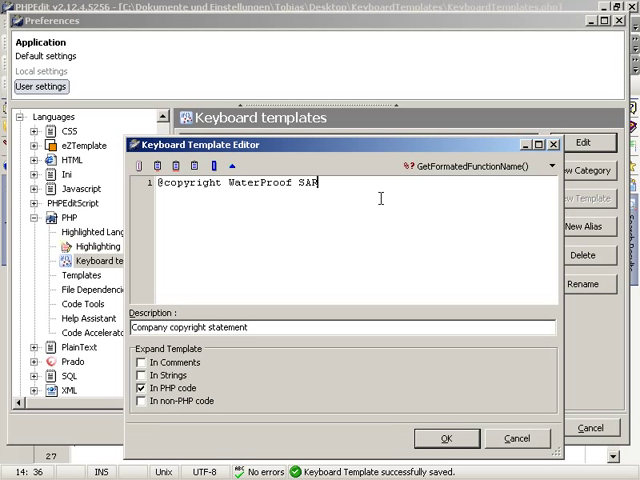
pyautogui.write('RL <s')
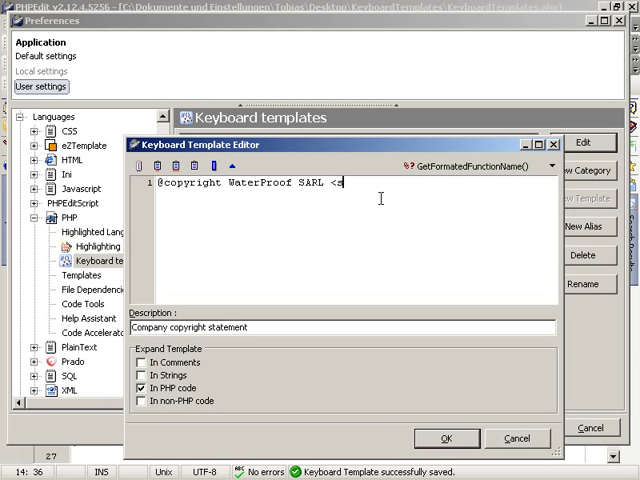
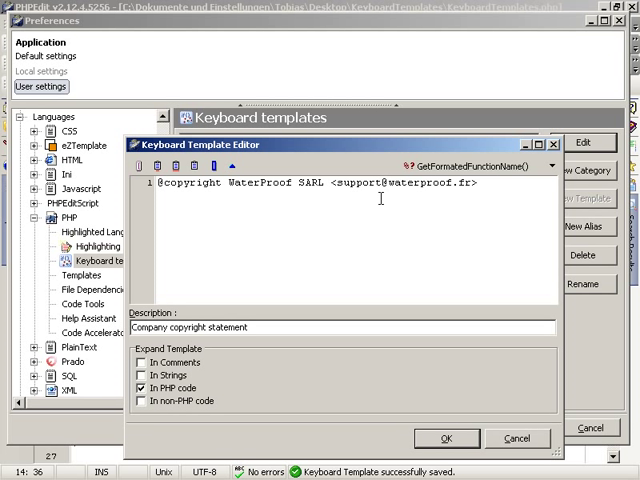
pyautogui.click(143, 362)
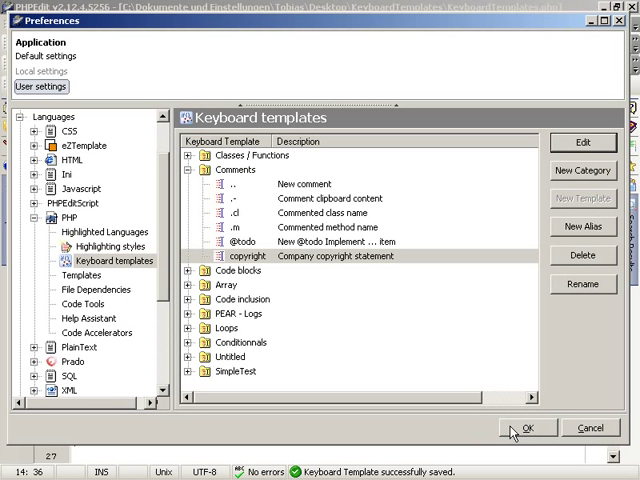
pyautogui.click(528, 428)
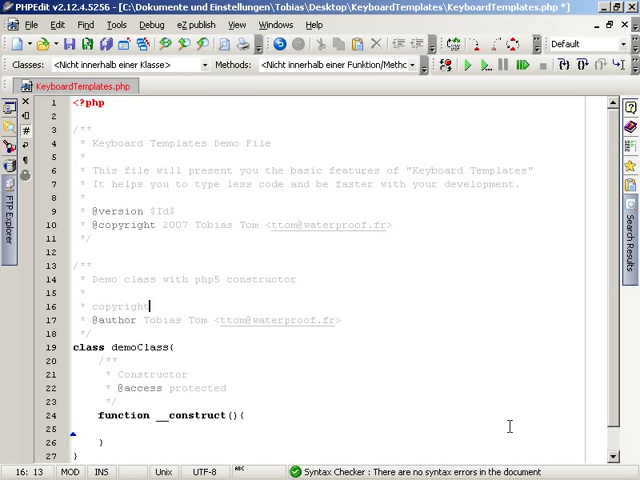
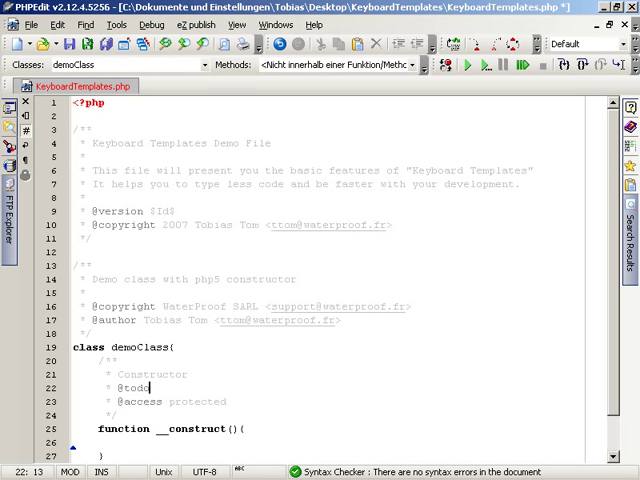
pyautogui.write('-cdemoClass Implement demoClass.construc')
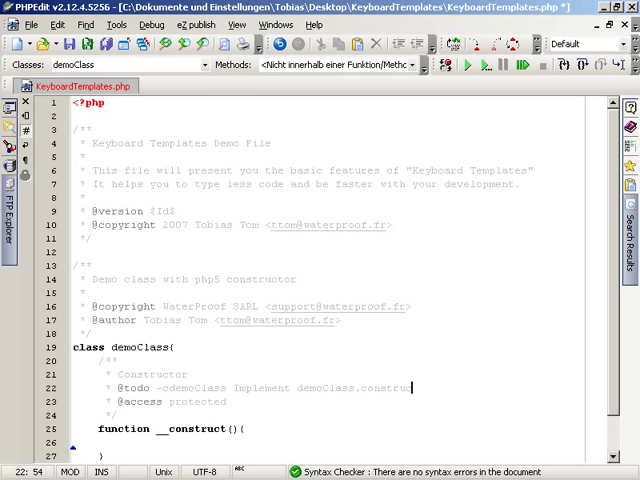
pyautogui.write('tor')
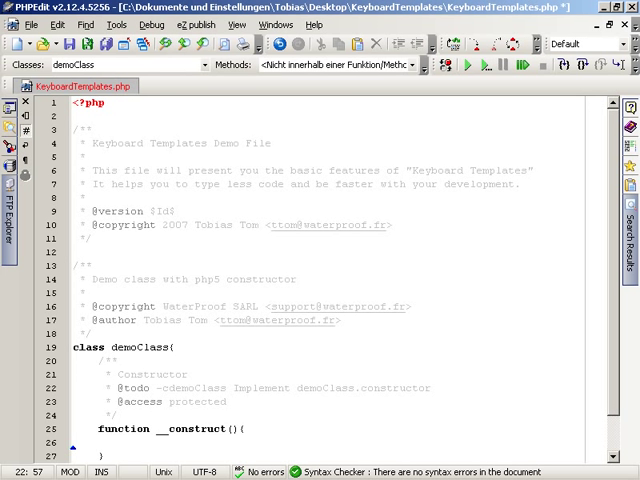
pyautogui.click(117, 24)
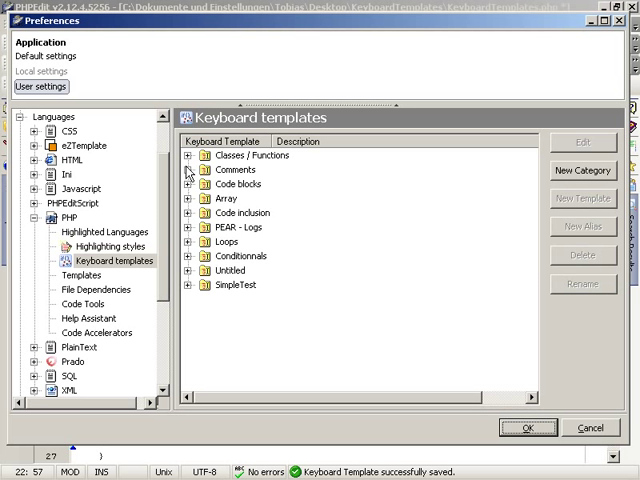
pyautogui.click(189, 169)
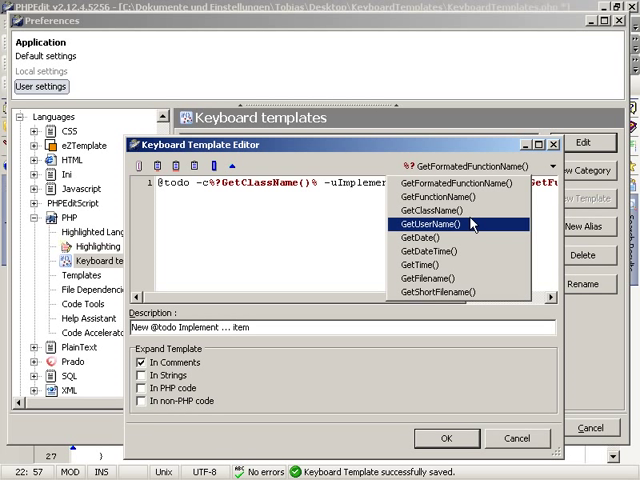
pyautogui.click(416, 223)
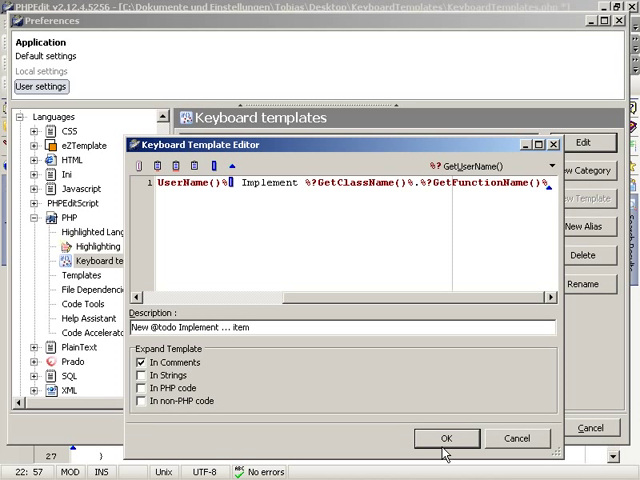
pyautogui.click(446, 438)
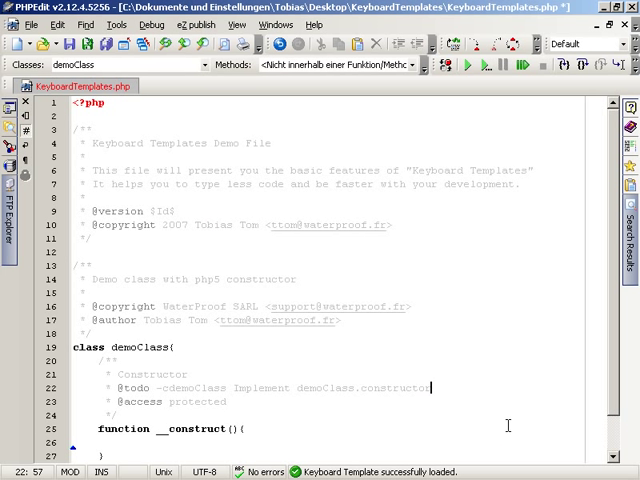
pyautogui.tripleClick(260, 388)
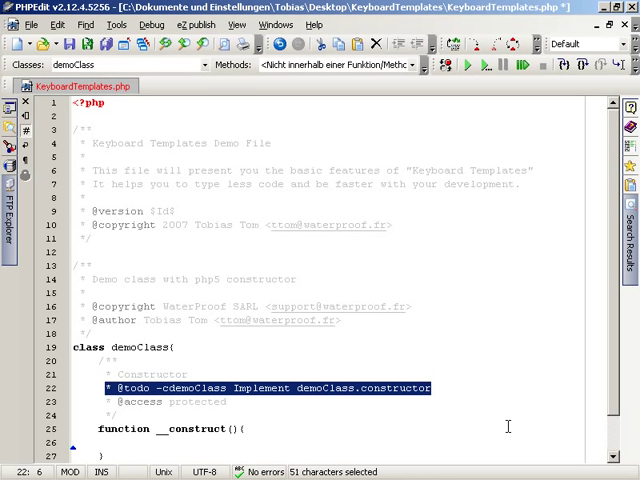
pyautogui.press('Delete')
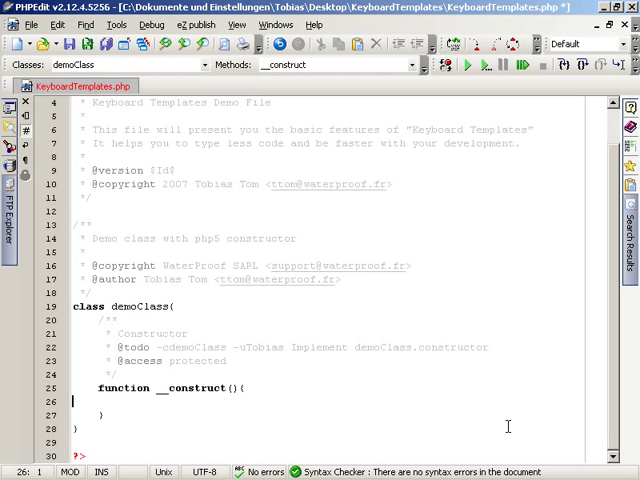
pyautogui.write('@to')
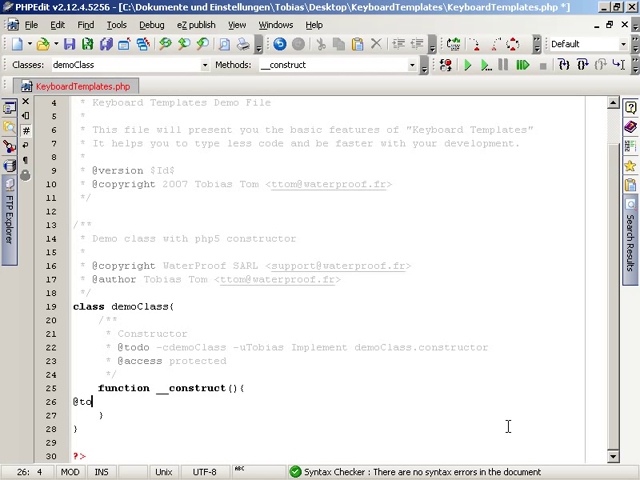
pyautogui.write('do')
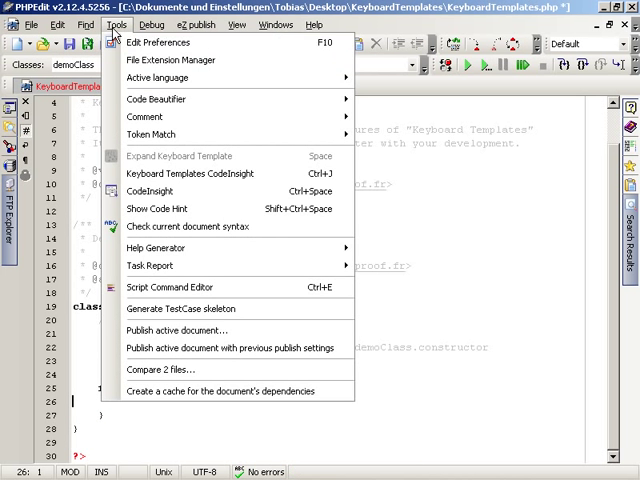
pyautogui.click(156, 42)
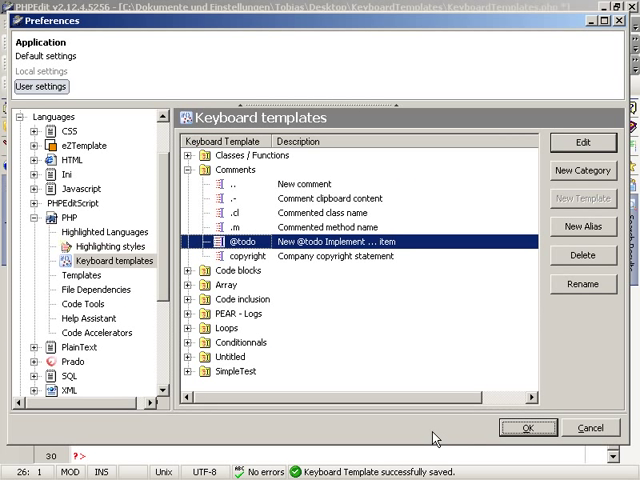
pyautogui.click(527, 428)
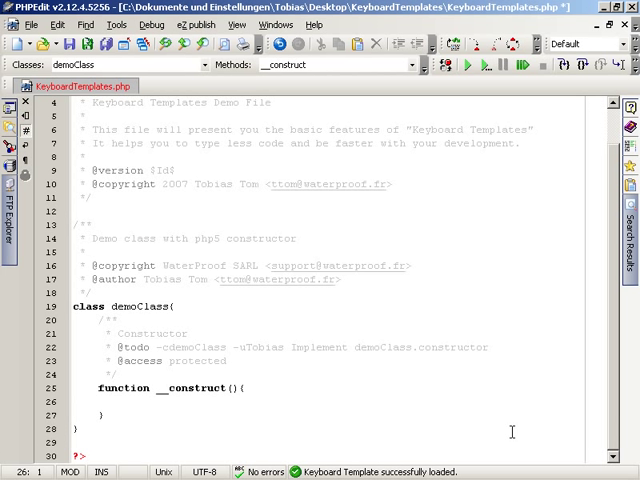
pyautogui.write('@todo -cdemoClass -uTobias Implement demoClass.__construct')
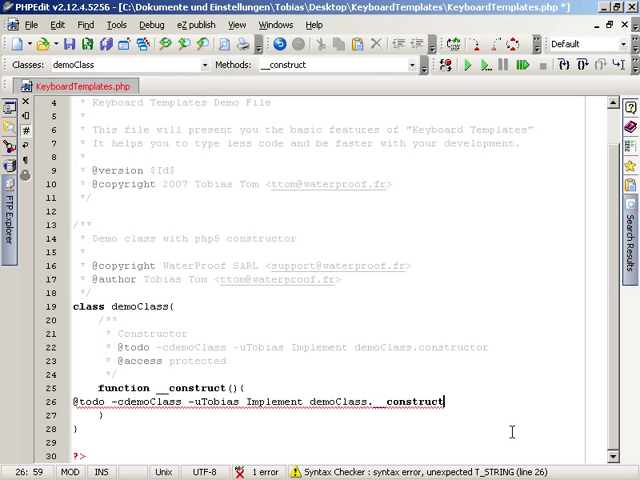
pyautogui.write('//')
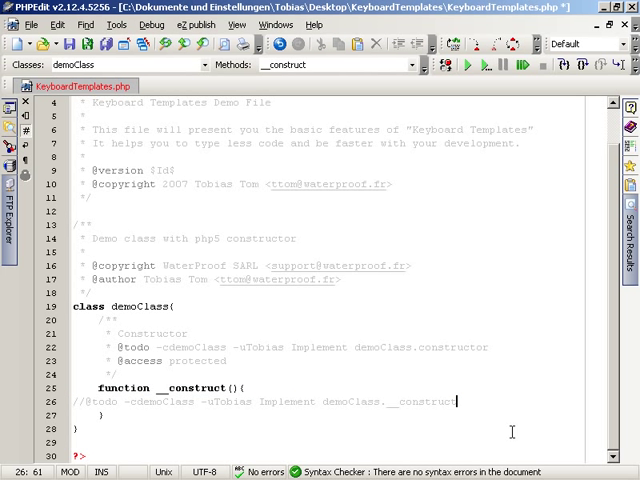